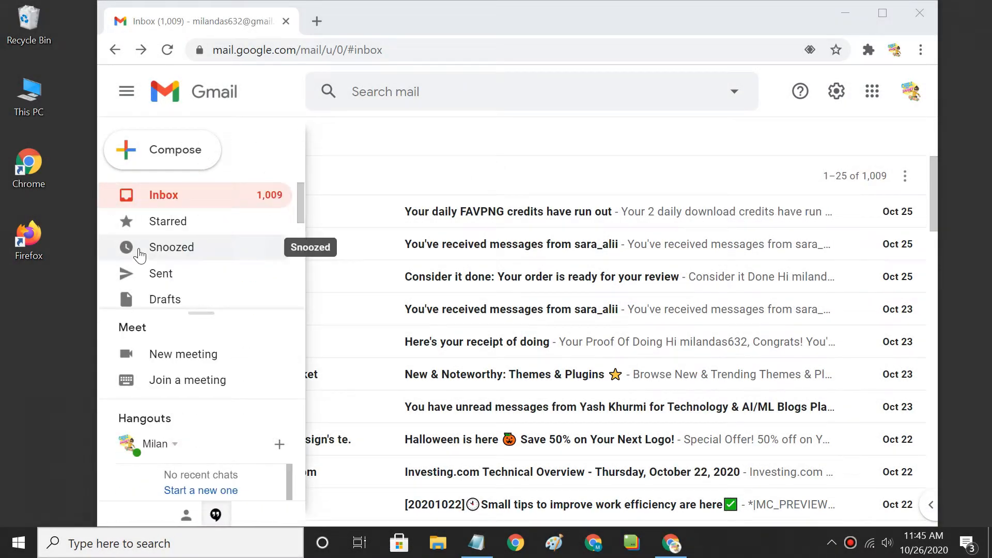
Step: View the 'Click Wrap For Application No: 9498381' message inside the Spam folder
scroll(down, 3)
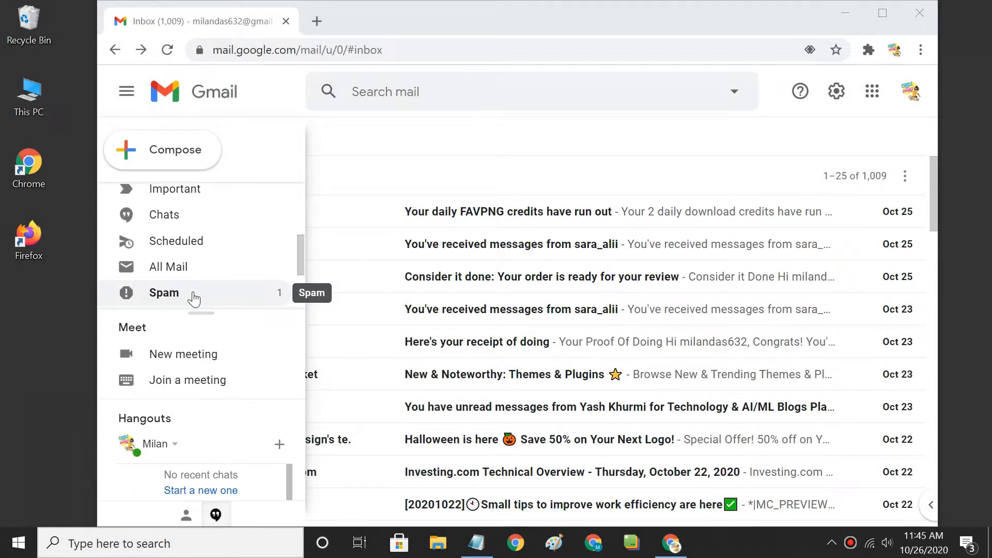
click(163, 292)
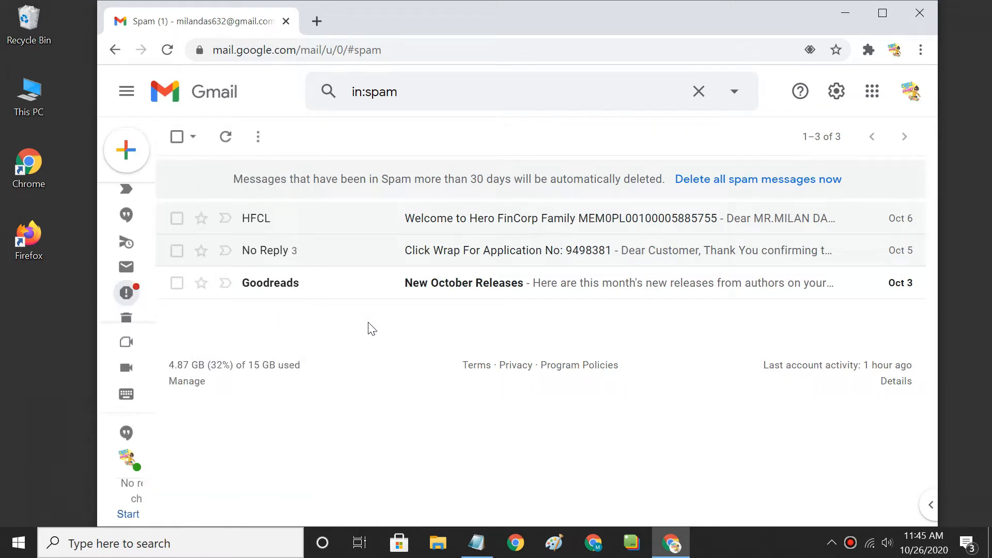
click(501, 250)
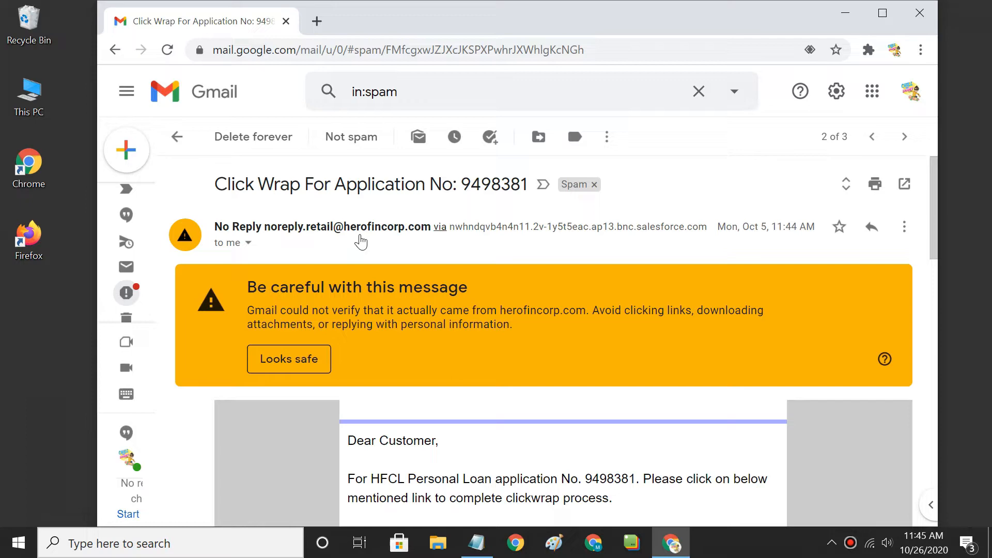
mouse_move(387, 266)
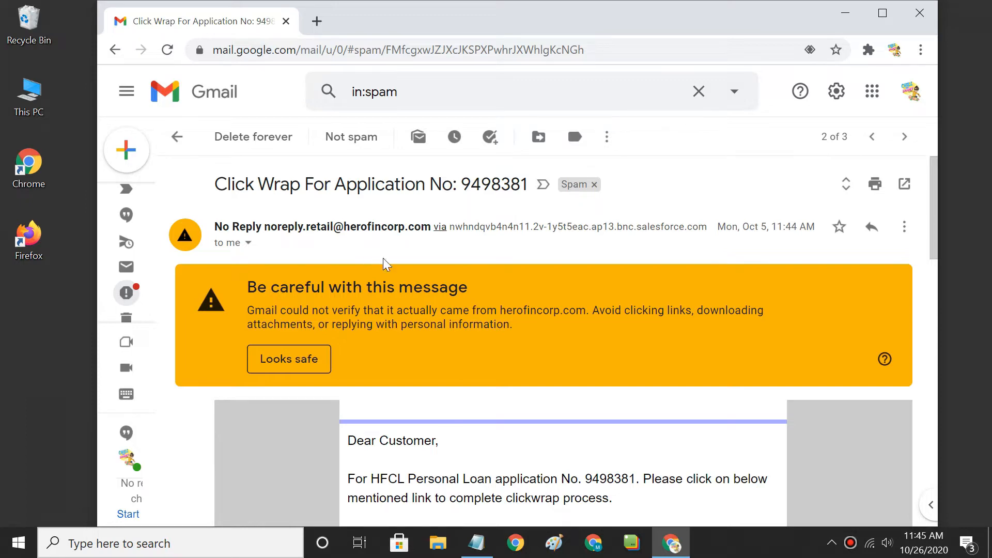
scroll(down, 3)
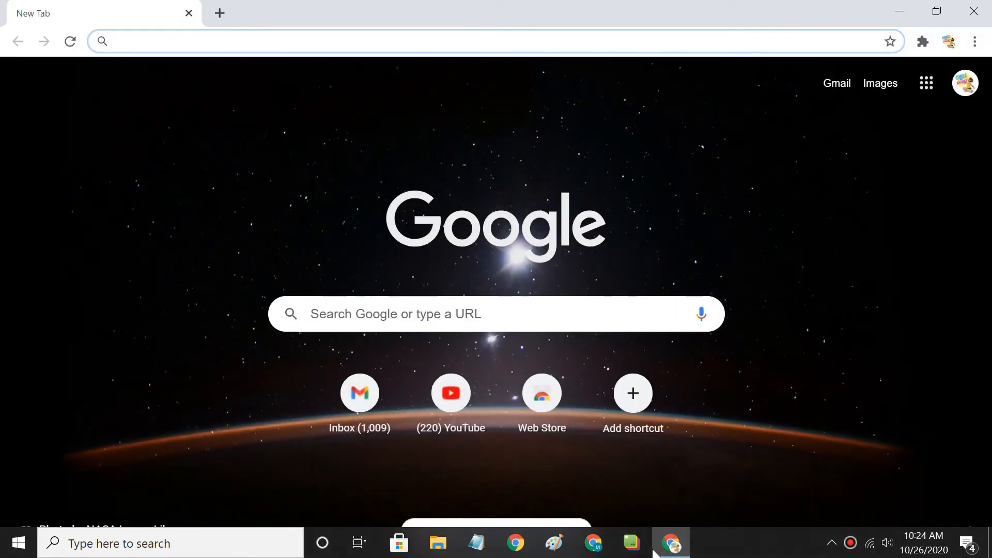
Step: Navigate to gmail.com in the new tab and load the inbox
text(gmail.com)
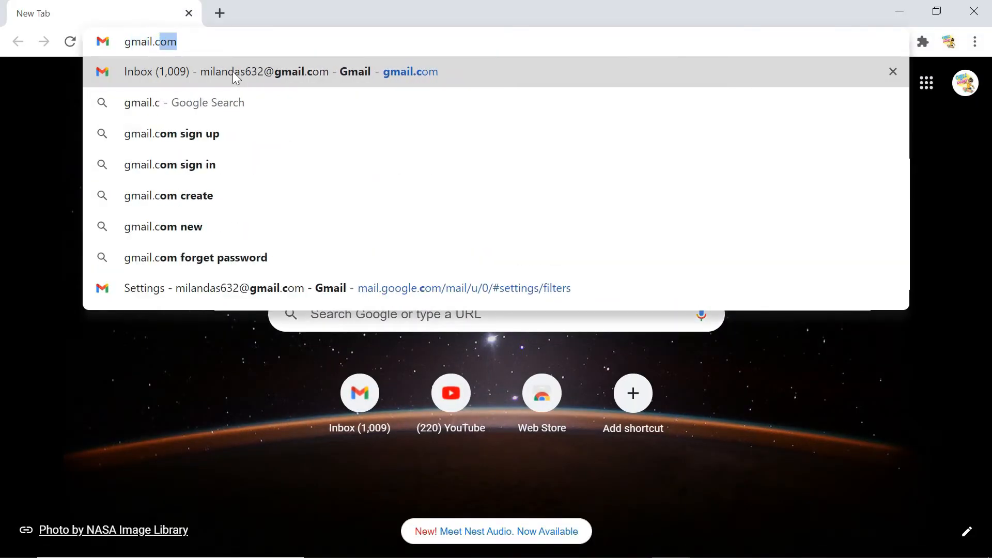
click(265, 71)
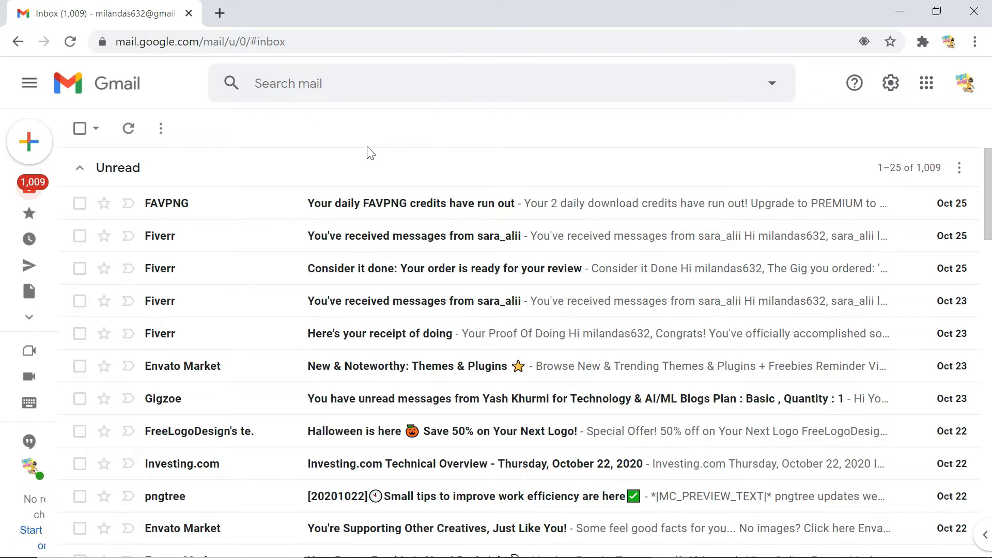
Step: Reach the Filters and Blocked Addresses page via See all settings
click(889, 82)
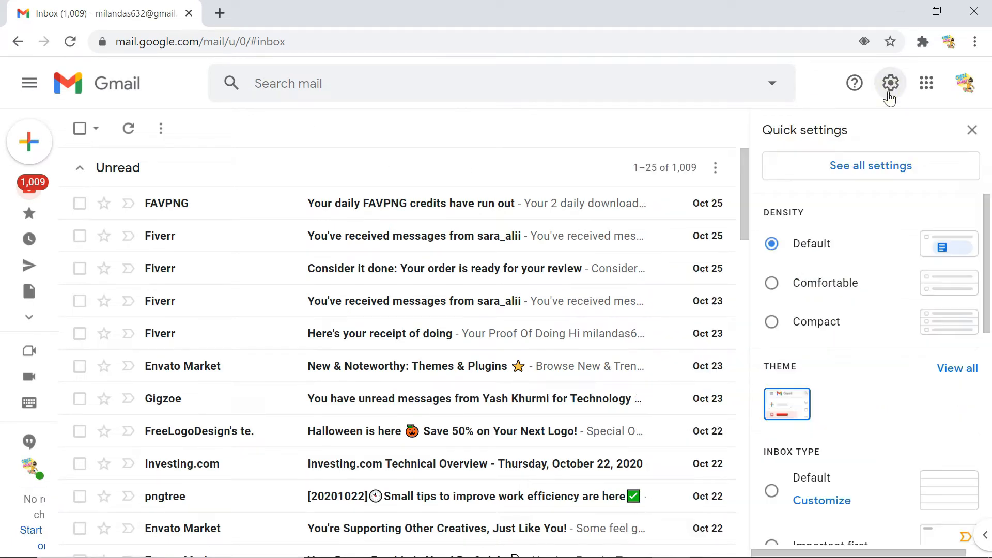
click(871, 165)
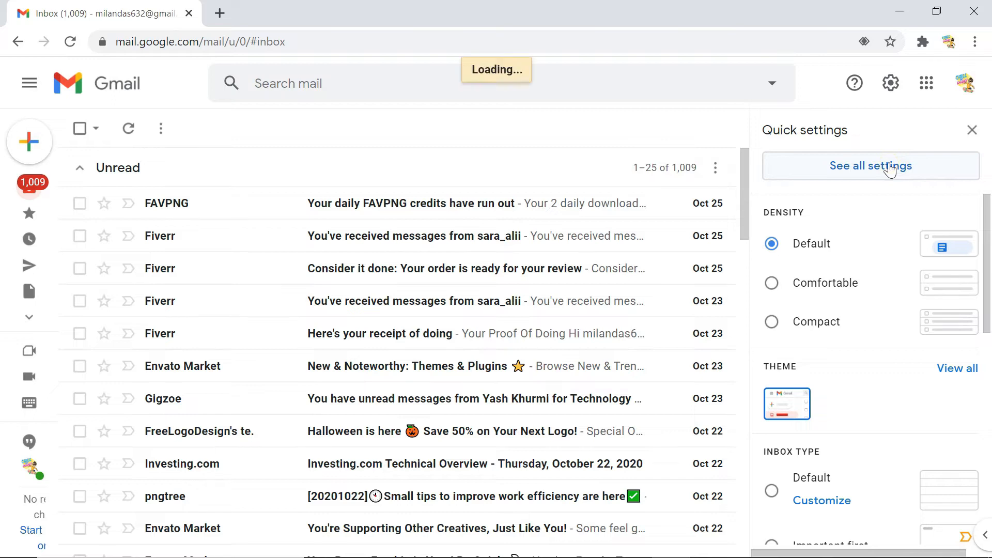
click(870, 165)
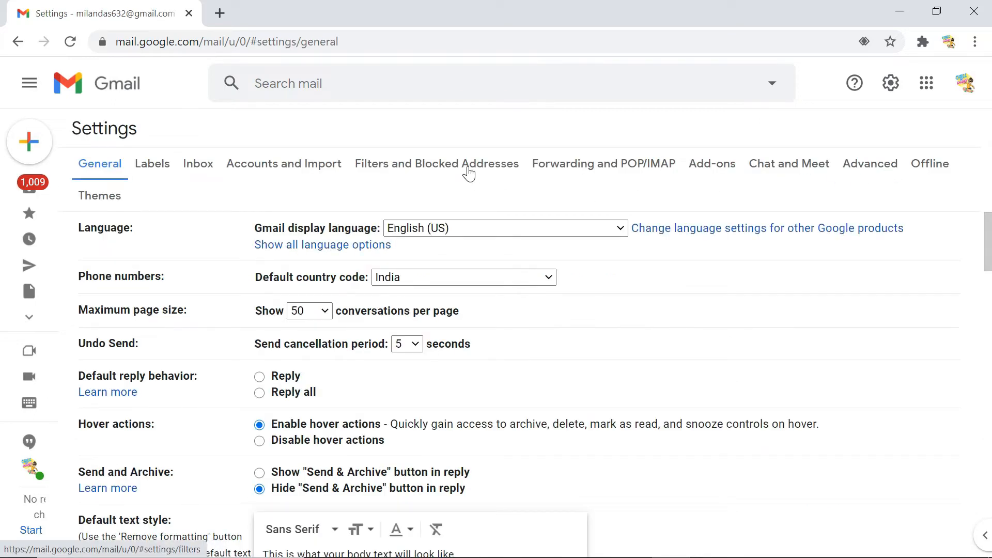
click(444, 164)
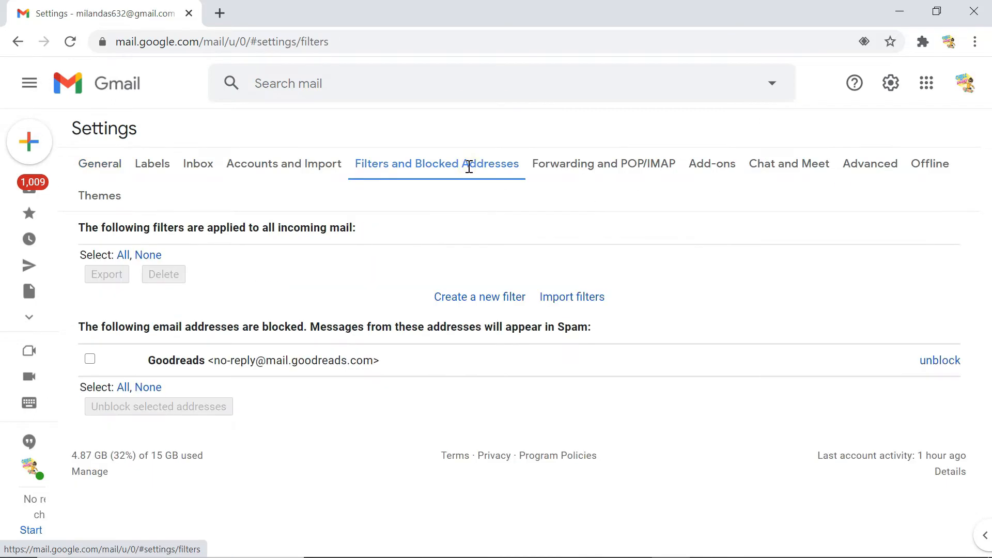
mouse_move(469, 237)
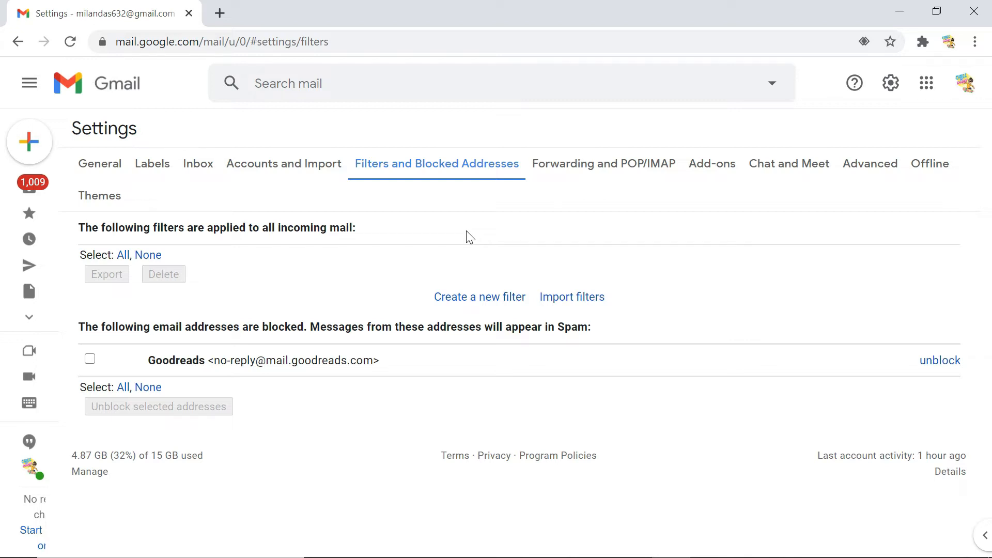
mouse_move(480, 297)
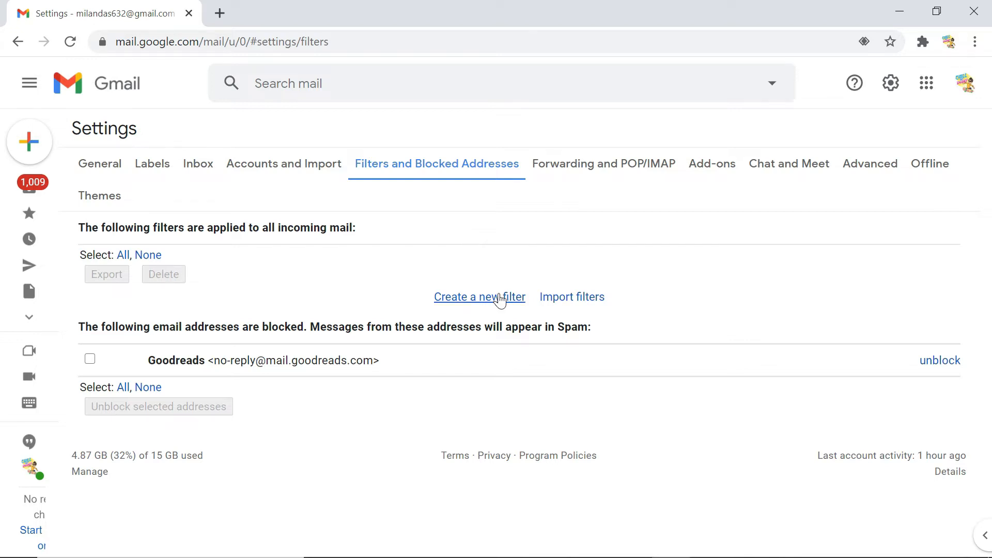
Step: Create a new filter with 'is:spam' in Has the words, triggering the warning
click(478, 296)
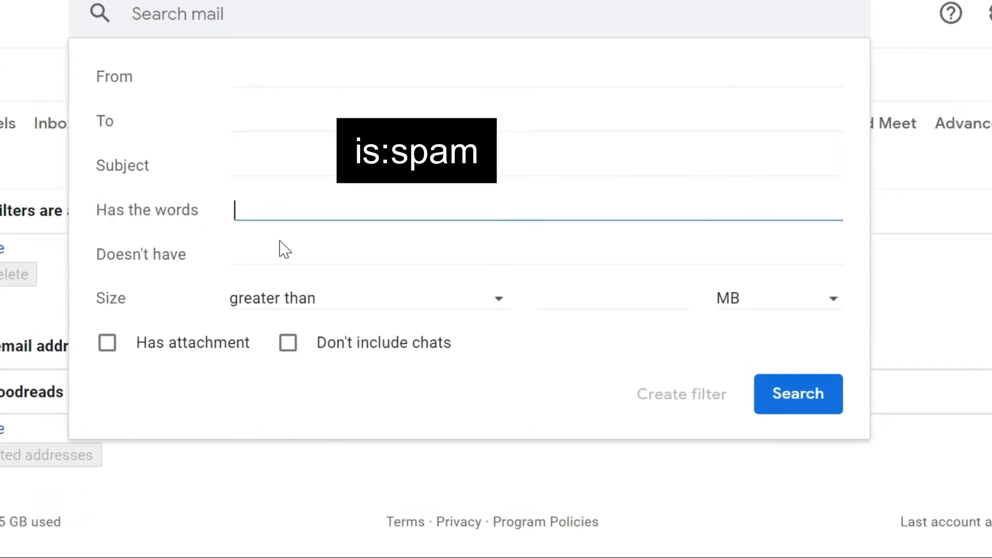
text(is:spam)
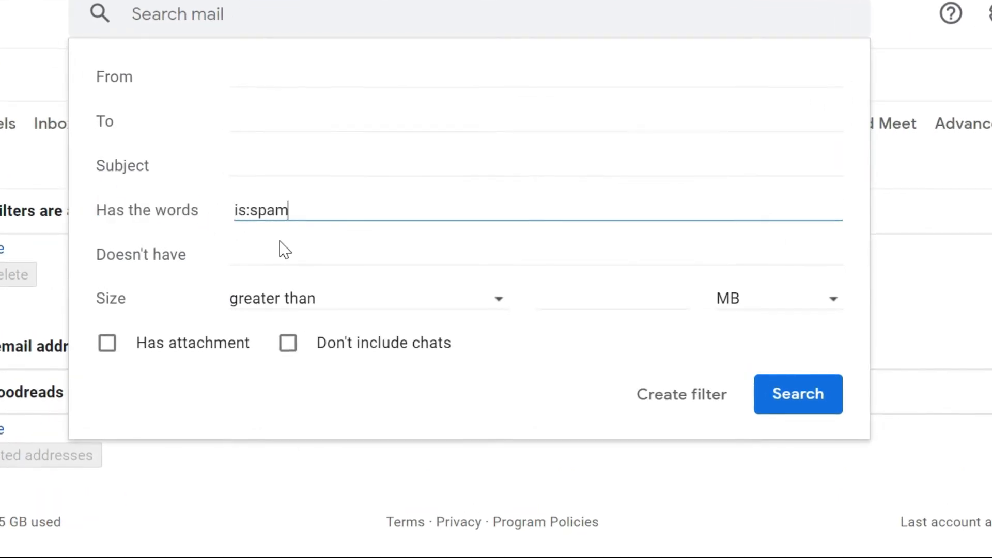
mouse_move(681, 394)
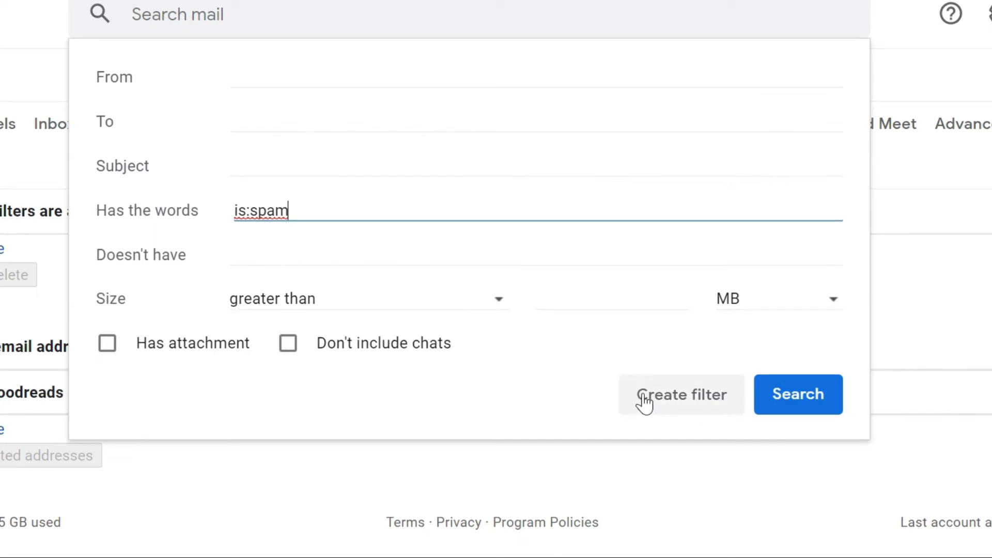
click(681, 394)
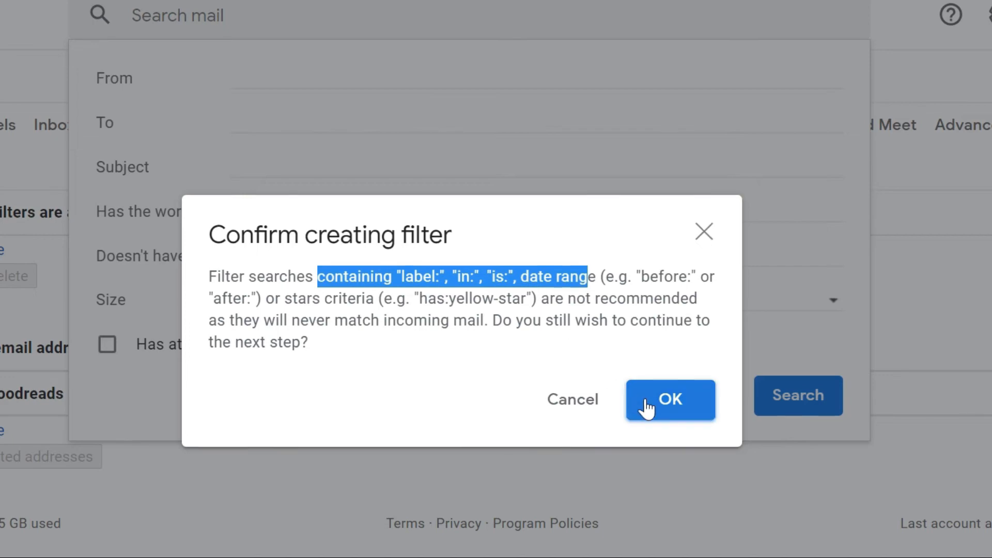
Step: Confirm the warning so the is:spam filter is saved with Never send it to Spam
click(670, 399)
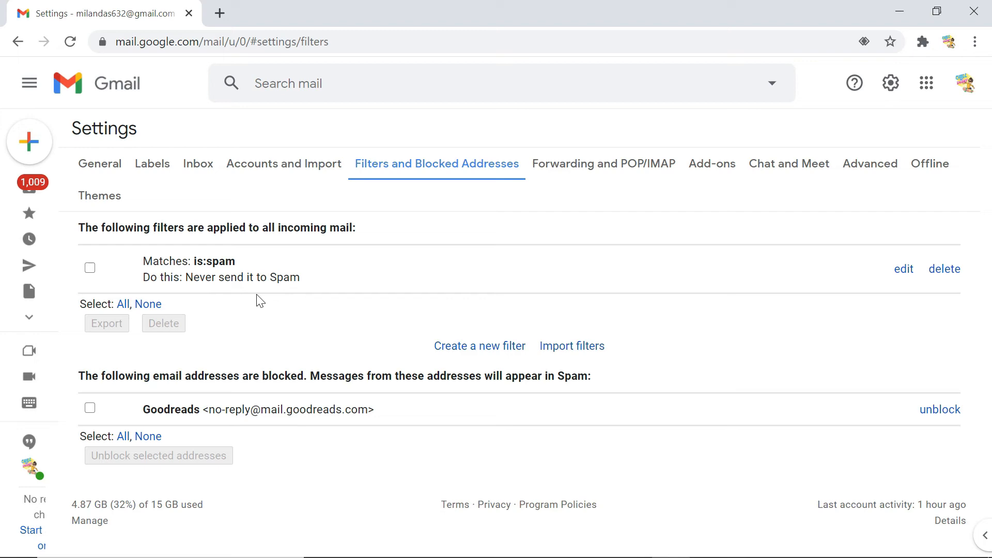
mouse_move(288, 317)
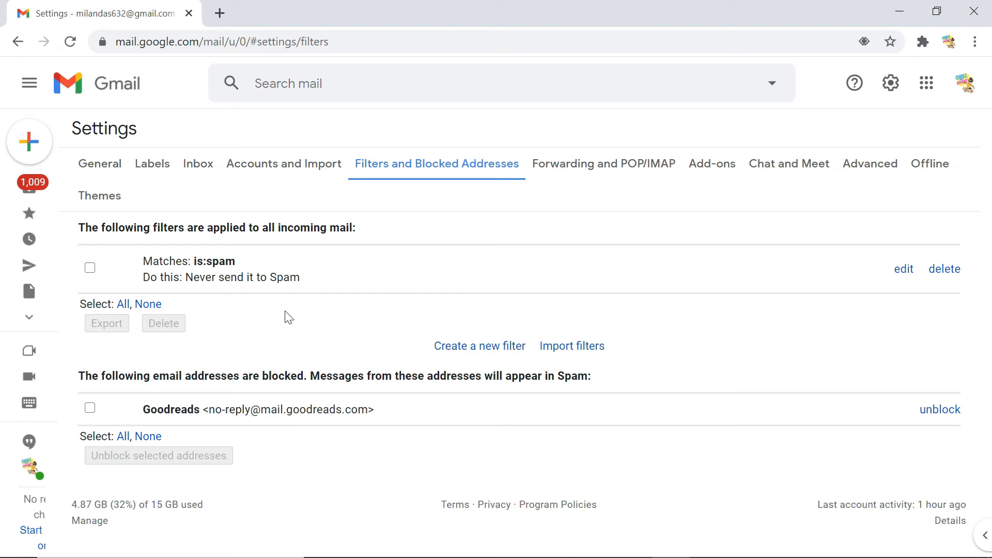
Step: Return to the inbox via the Gmail logo
click(117, 83)
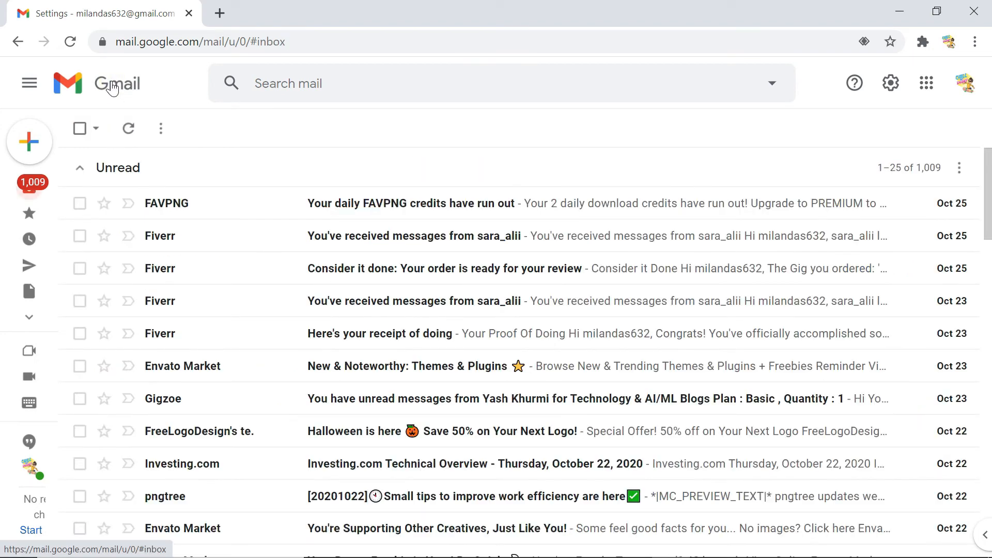